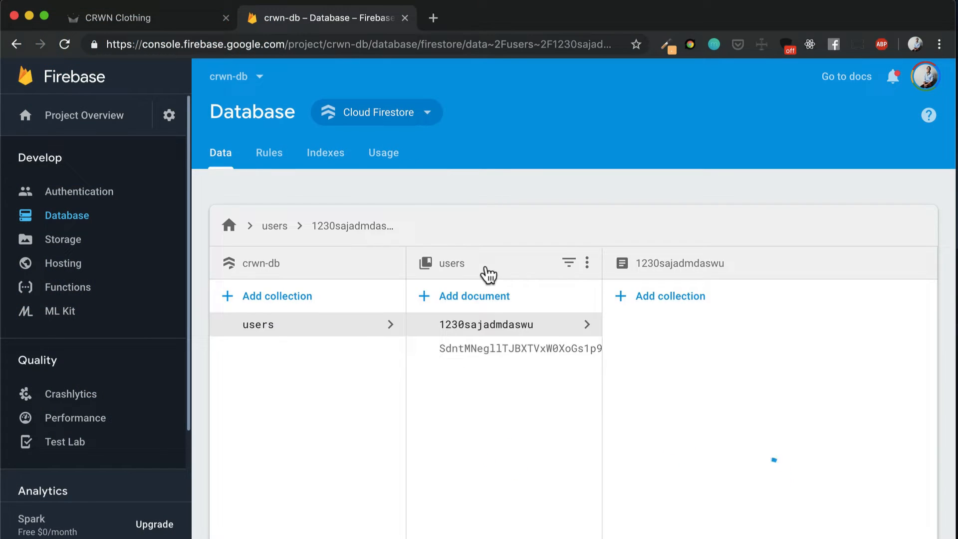
Step: Open user document 1230sajadmdaswu in the users collection to view its fields
{"action": "left_click", "coordinate": [484, 325]}
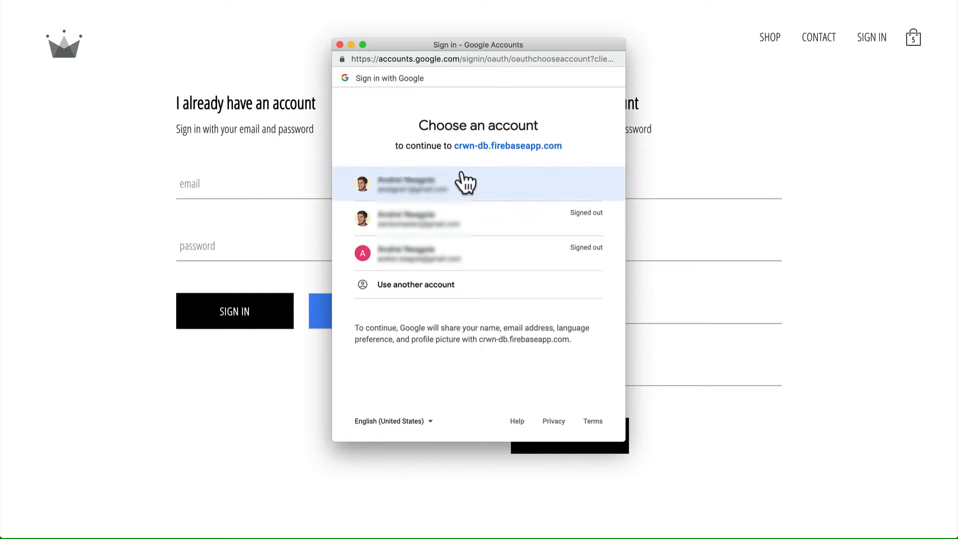
Step: Sign in with the first Google account, preview the cart and checkout, then open Hats
{"action": "left_click", "coordinate": [479, 184]}
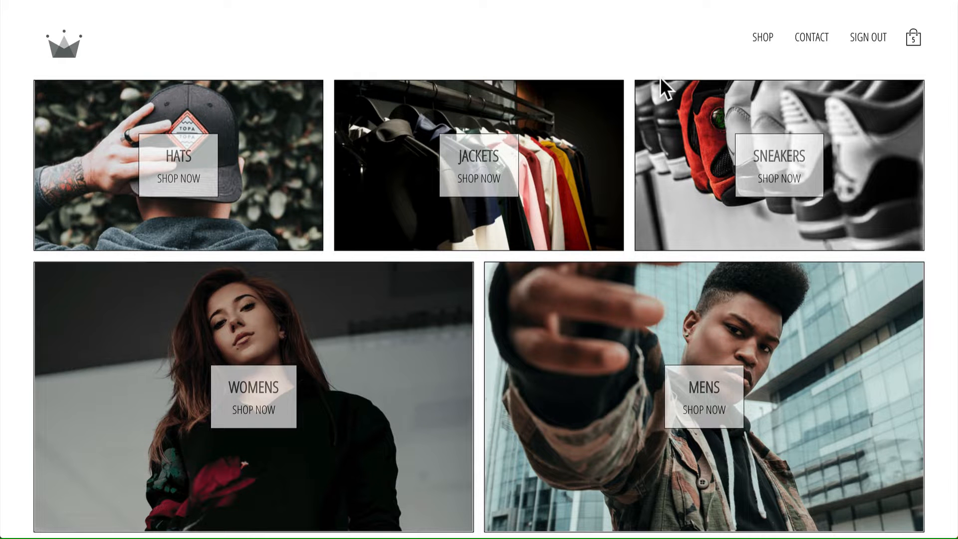
{"action": "left_click", "coordinate": [912, 37]}
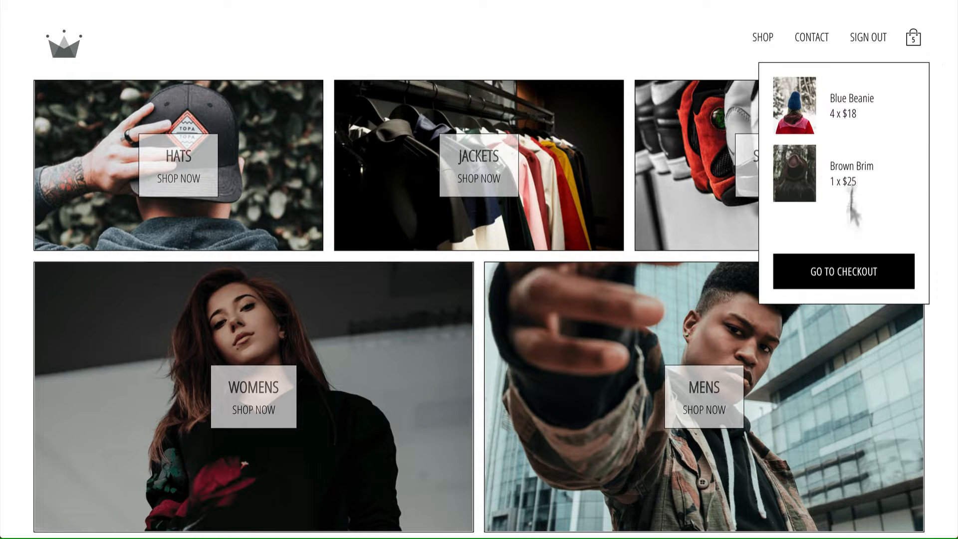
{"action": "left_click", "coordinate": [843, 271]}
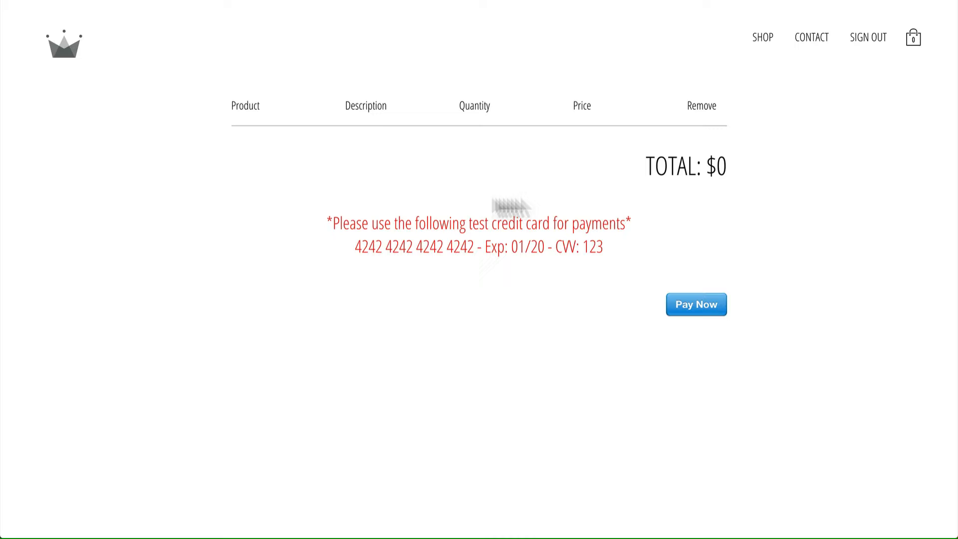
{"action": "left_click", "coordinate": [761, 38]}
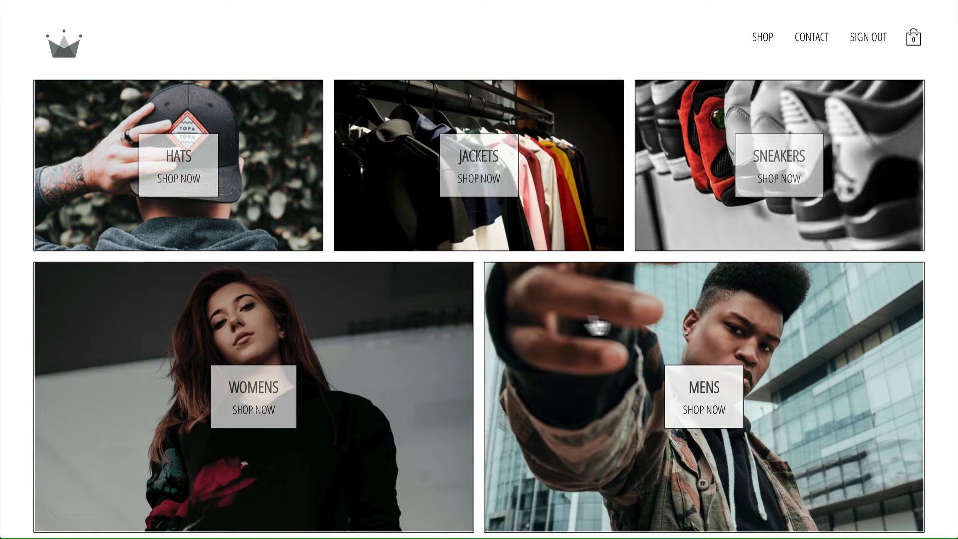
{"action": "left_click", "coordinate": [178, 166]}
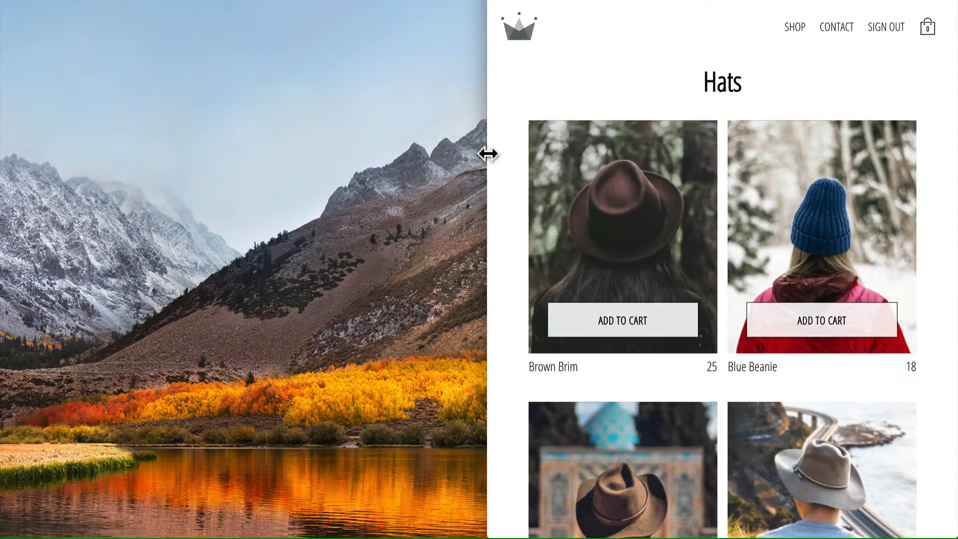
Step: Add the Brown Brim and Brown Cowboy hats to the cart and go to checkout
{"action": "scroll", "scroll_direction": "down", "scroll_amount": 3}
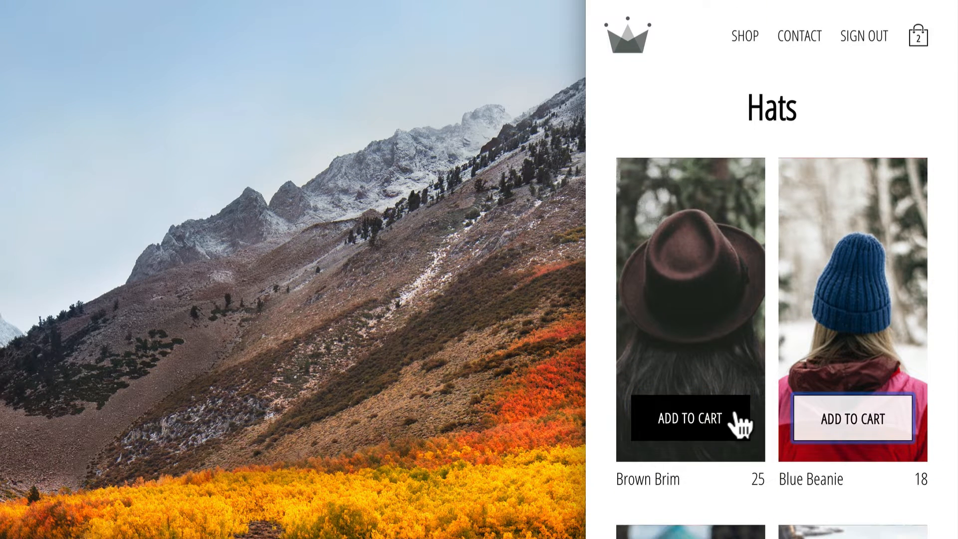
{"action": "left_click", "coordinate": [689, 419]}
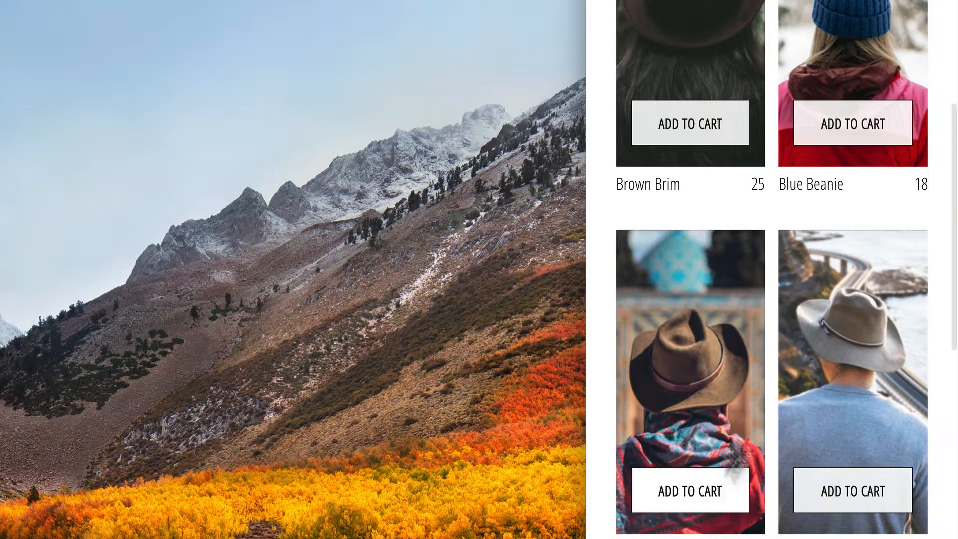
{"action": "left_click", "coordinate": [915, 35]}
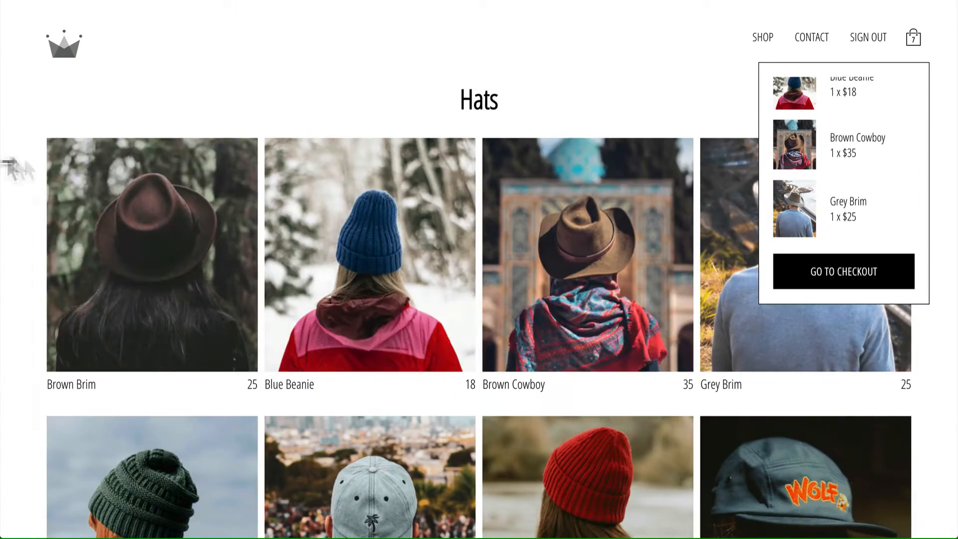
{"action": "left_click", "coordinate": [844, 272]}
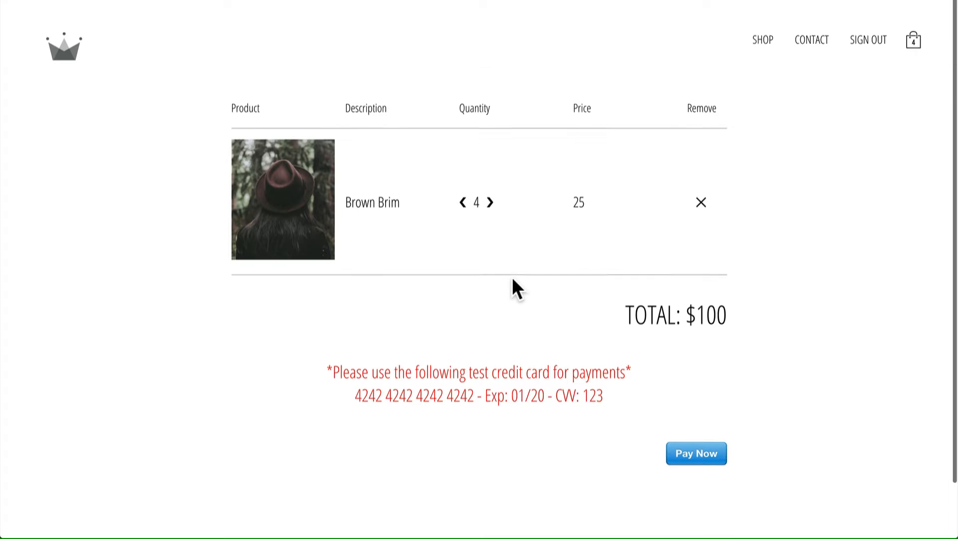
Step: Open the shop overview and scroll through the Womens, Mens and Hats previews
{"action": "left_click", "coordinate": [490, 201]}
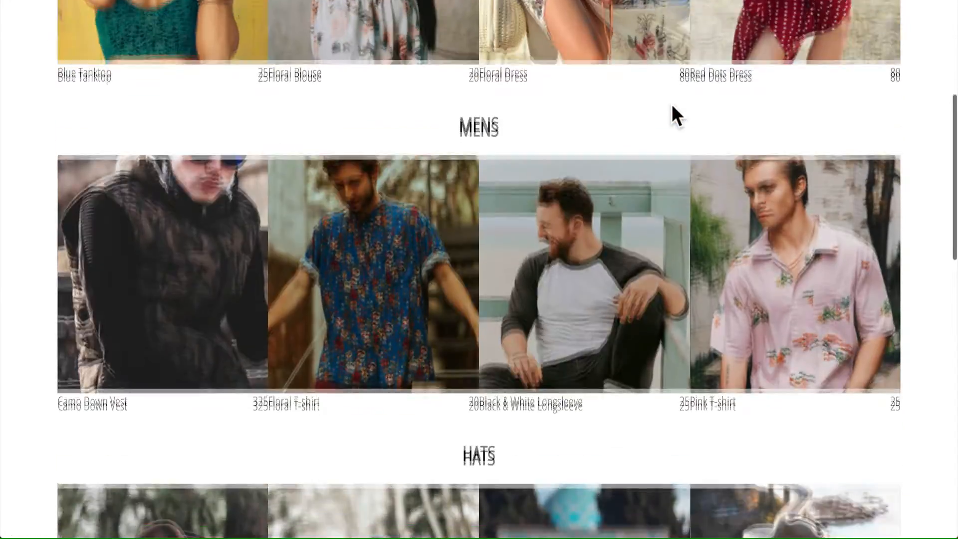
{"action": "scroll", "scroll_direction": "down", "scroll_amount": 3}
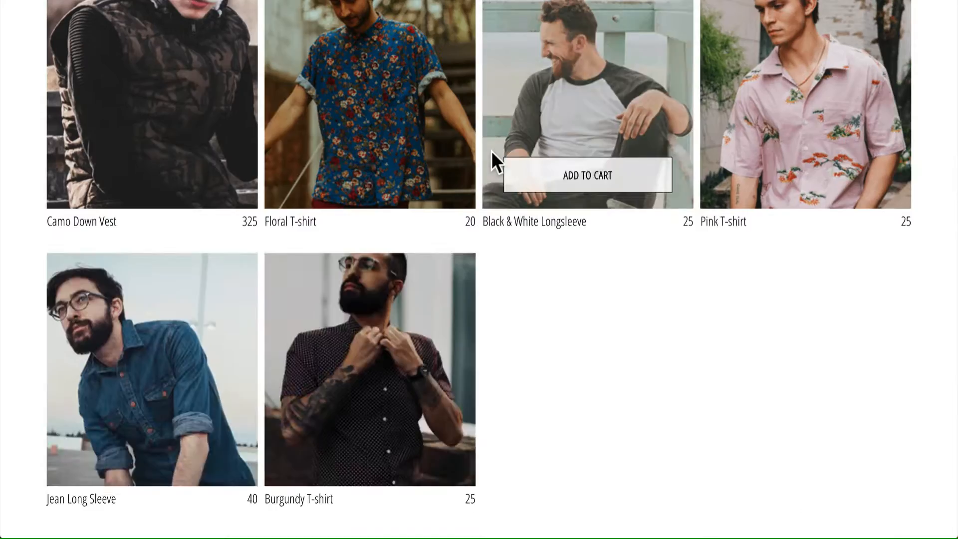
{"action": "scroll", "scroll_direction": "down", "scroll_amount": 3}
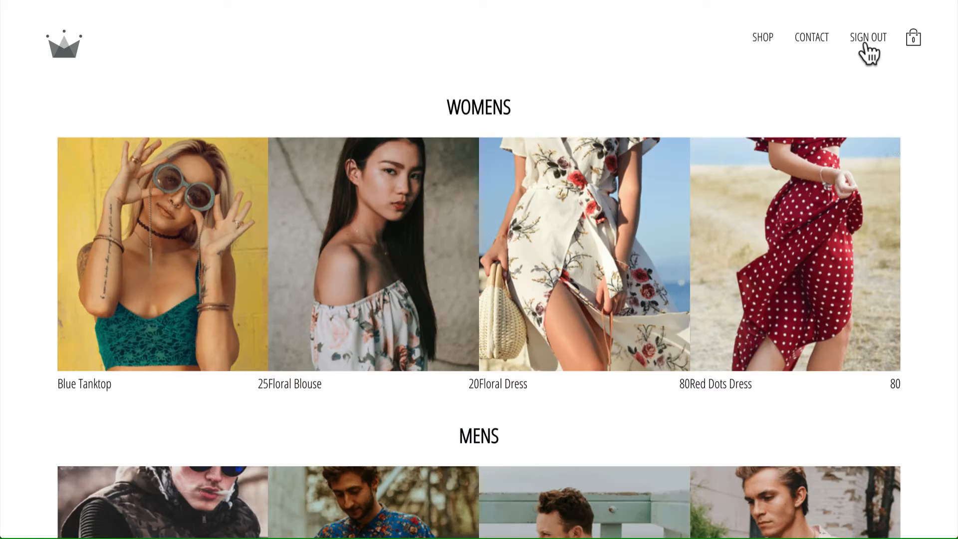
{"action": "scroll", "scroll_direction": "down", "scroll_amount": 3}
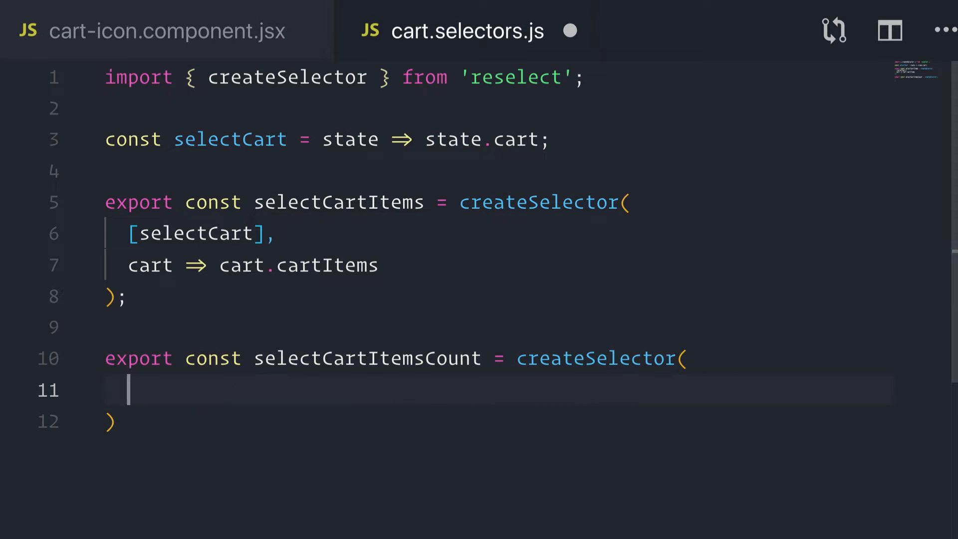
Step: Type [] as the first argument of the selectCartItemsCount createSelector call
{"action": "type", "text": "[]"}
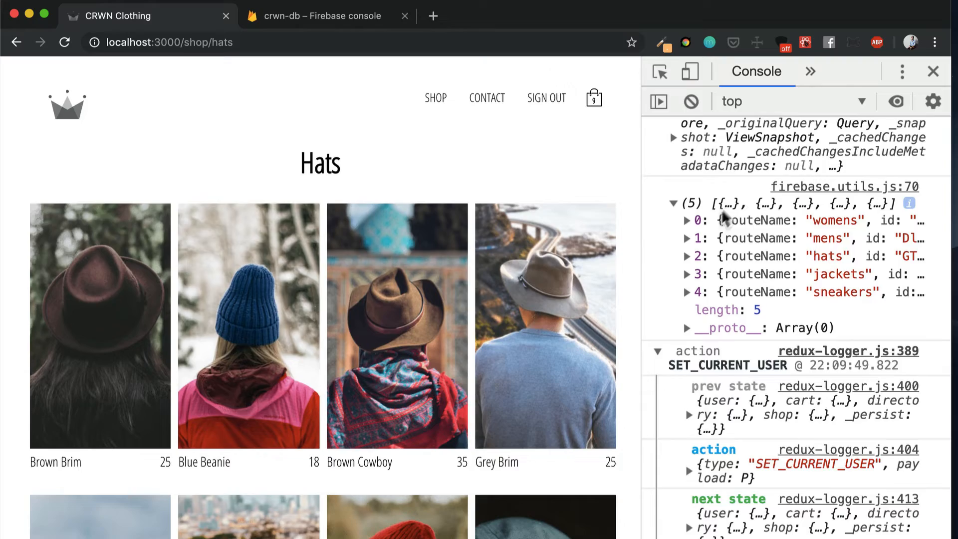
Step: Expand logged entry 0 to reveal its id, seven items, routeName 'womens' and title
{"action": "left_click", "coordinate": [689, 220]}
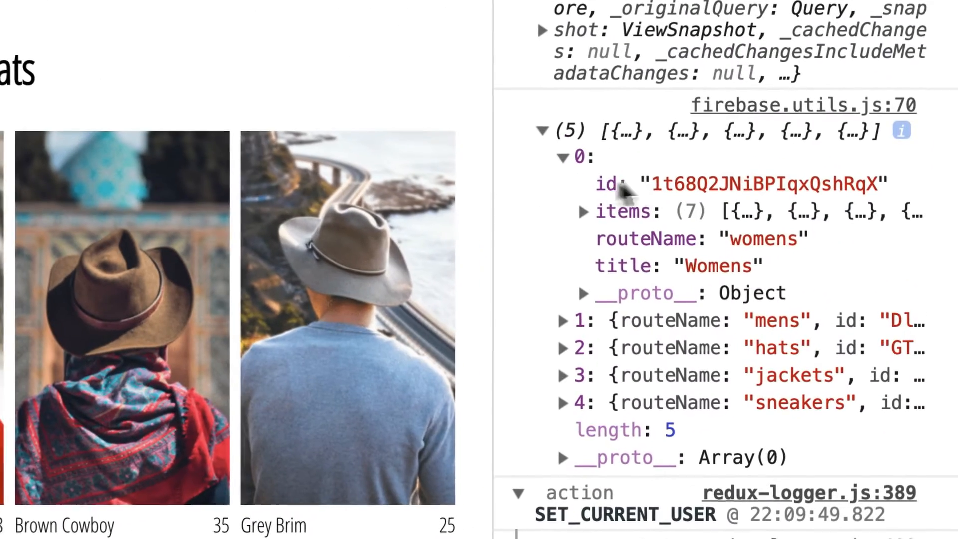